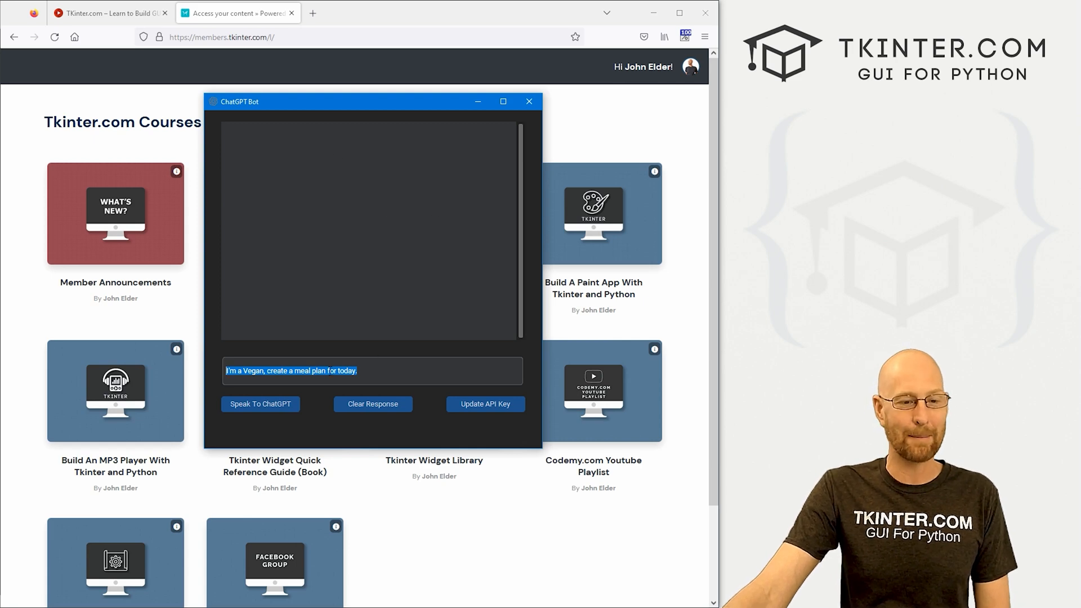
pyautogui.moveTo(305, 430)
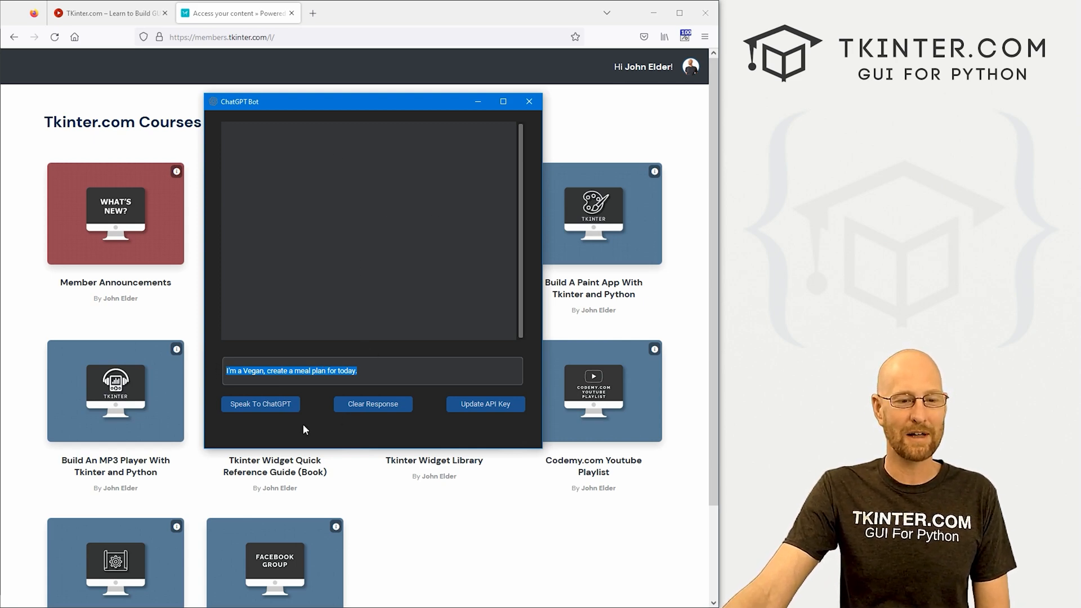
# - Send the vegan meal plan prompt to ChatGPT and read the returned plan
pyautogui.click(260, 404)
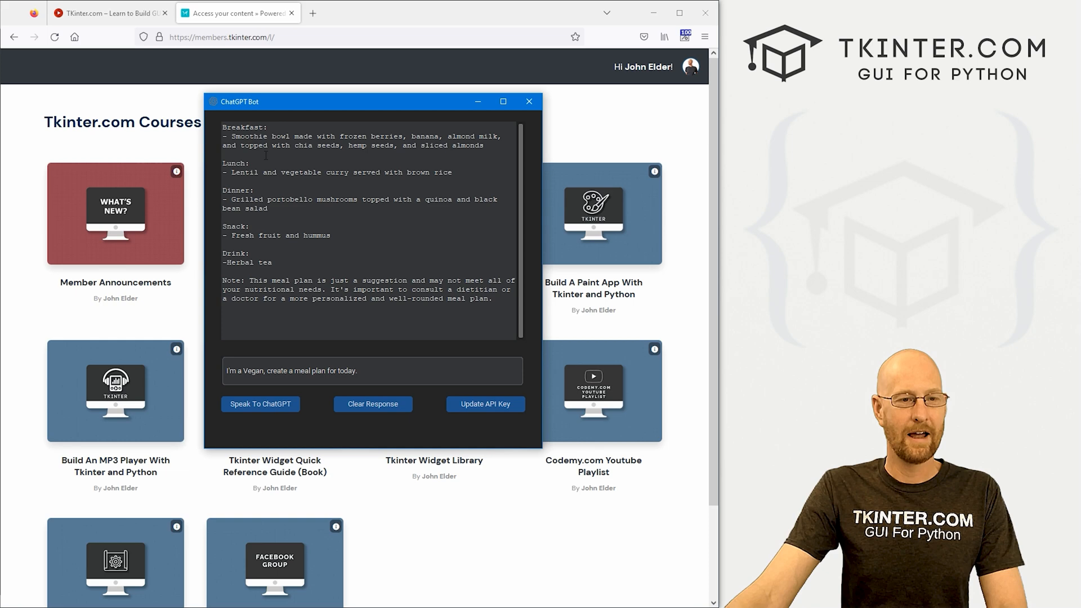
pyautogui.moveTo(232, 135); pyautogui.dragTo(402, 136)
pyautogui.write("given this python code, what's wrong with it: print(Hello World!)")
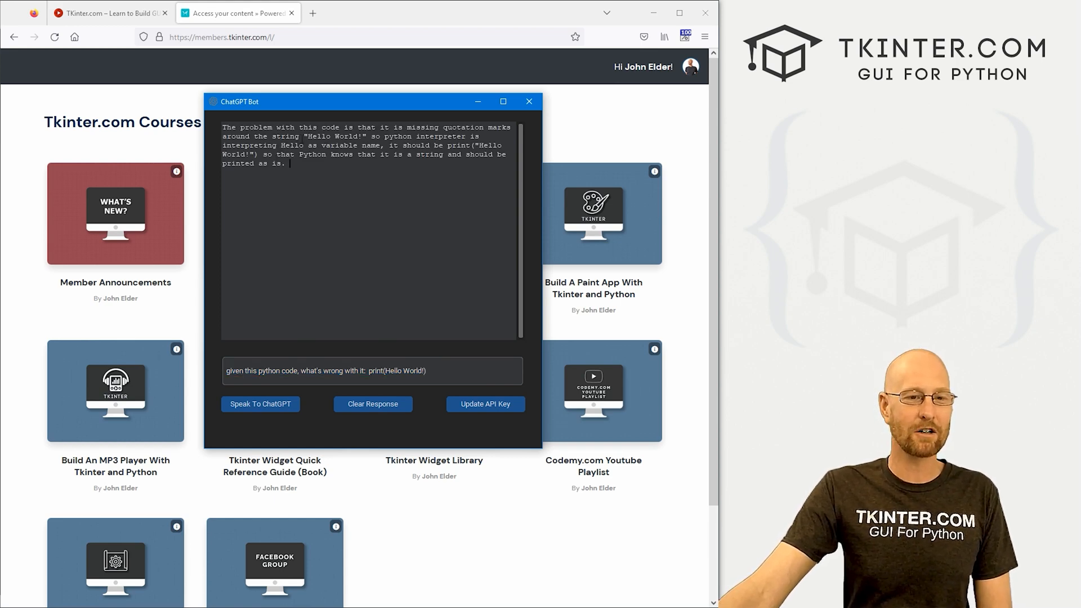
# - Select text in the Hello World explanation, then empty the response and prompt boxes
pyautogui.doubleClick(331, 136)
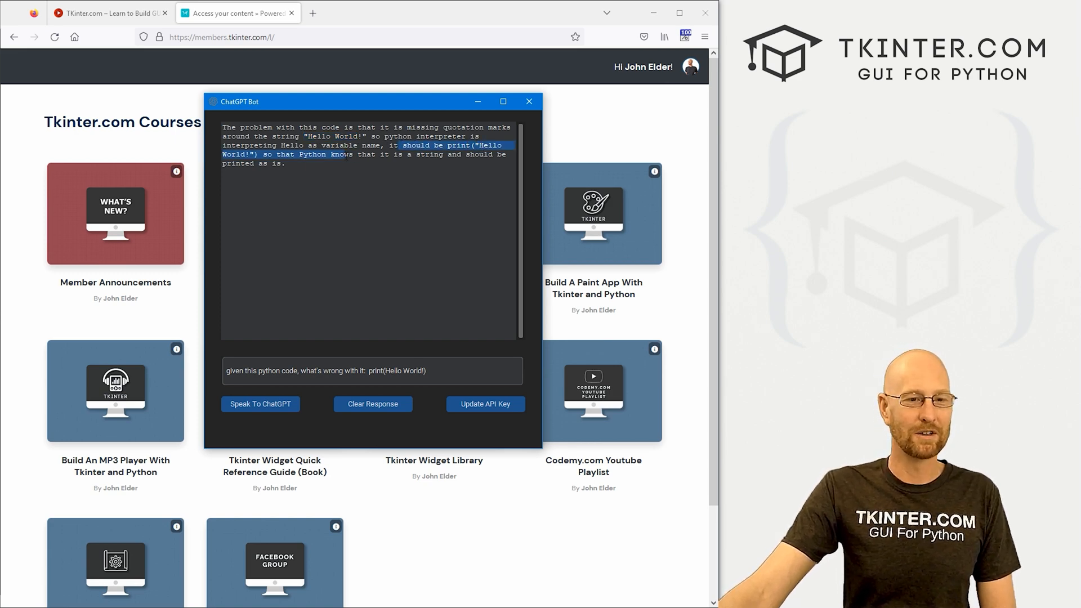
pyautogui.click(372, 404)
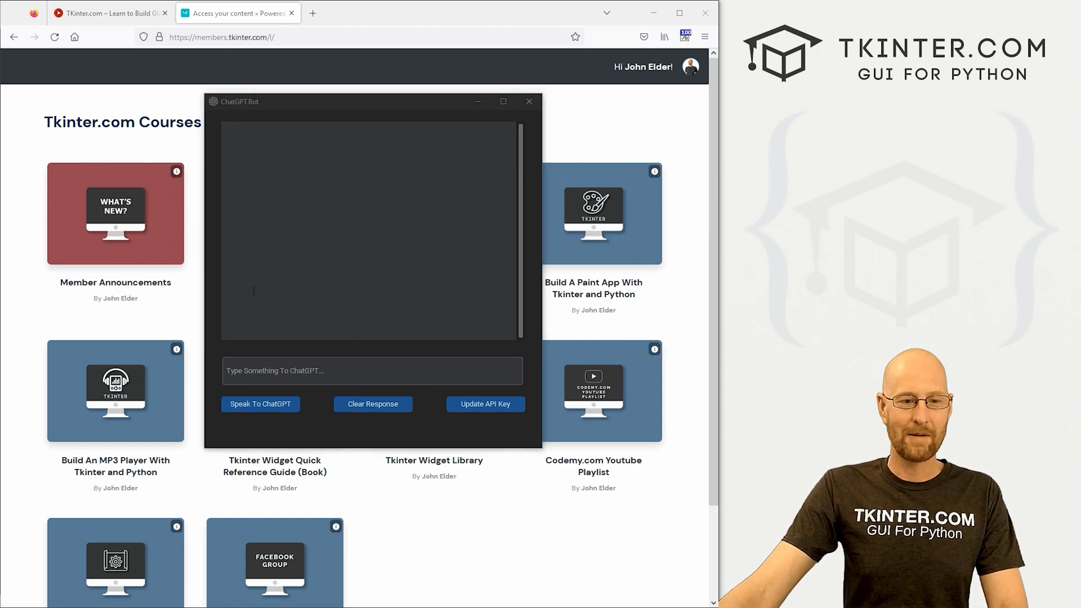
# - Ask ChatGPT "I'm bored, what should I do?"
pyautogui.write("I'm bored, what should I do?")
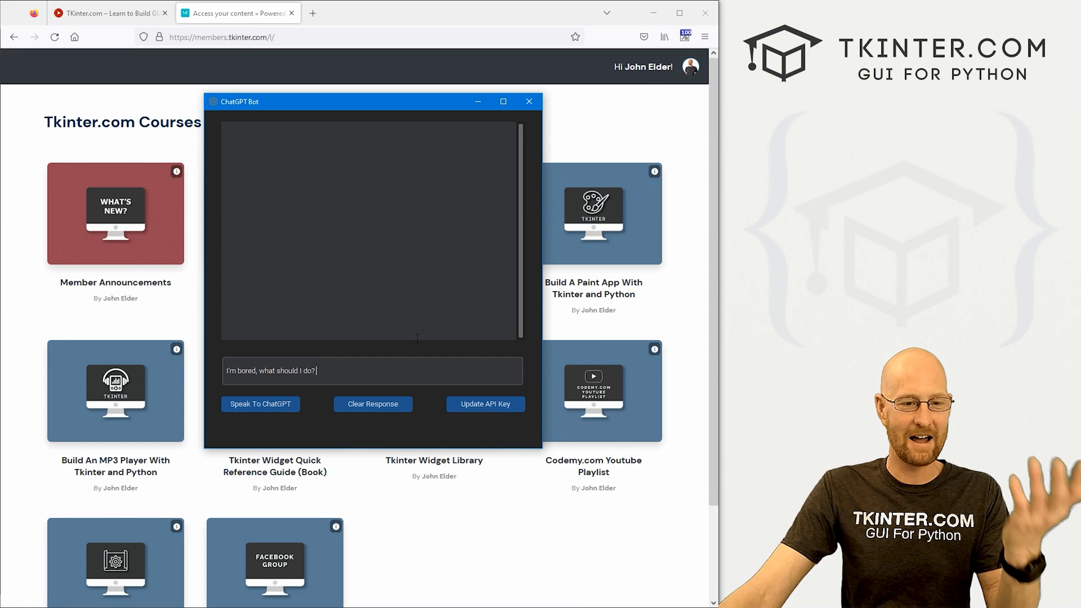
pyautogui.click(260, 404)
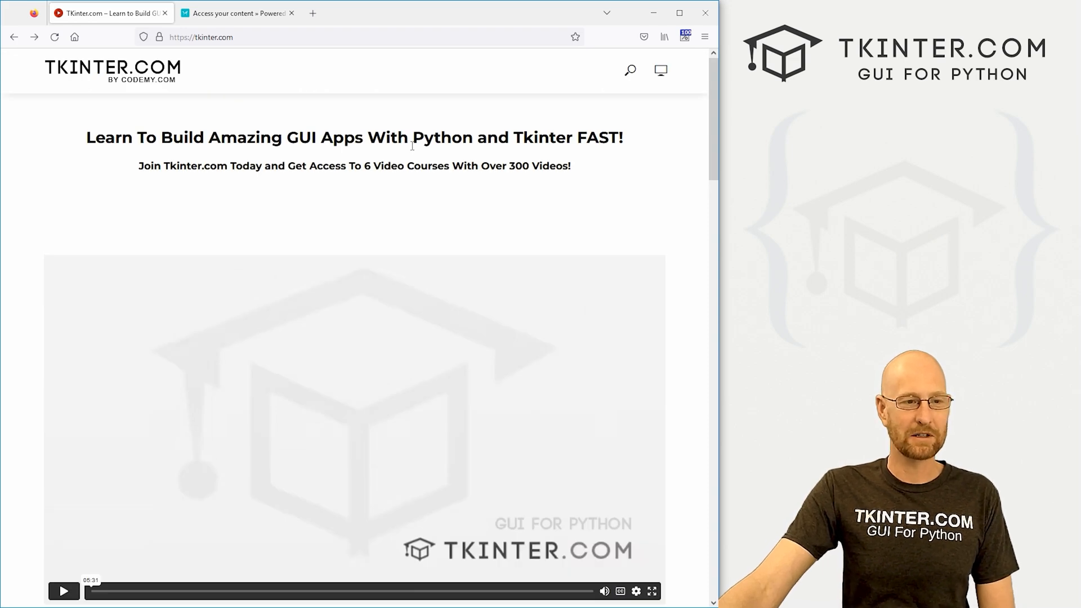
pyautogui.moveTo(425, 185)
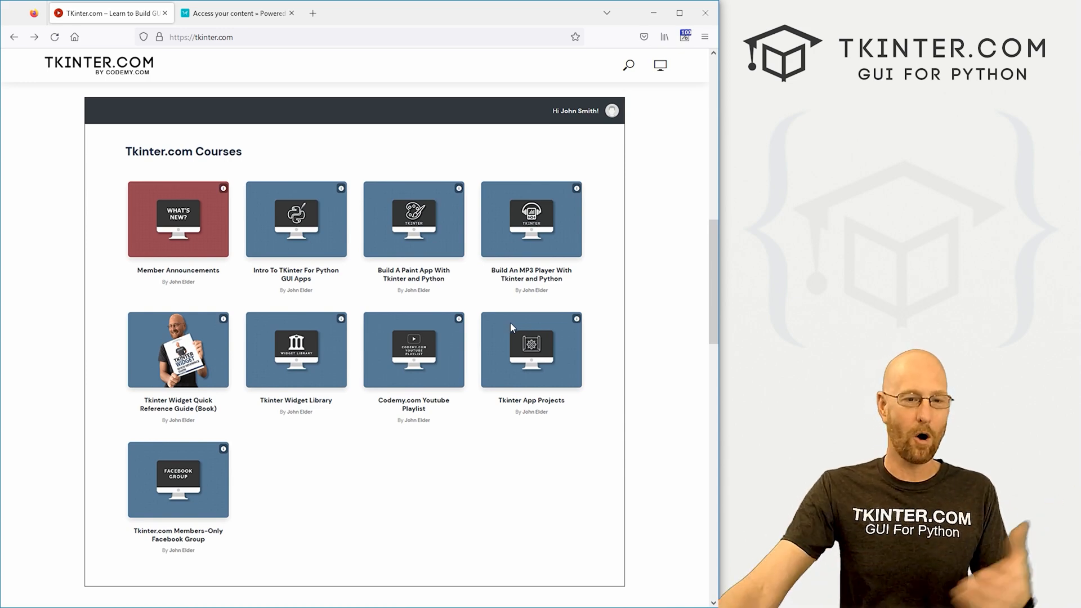
pyautogui.moveTo(257, 411)
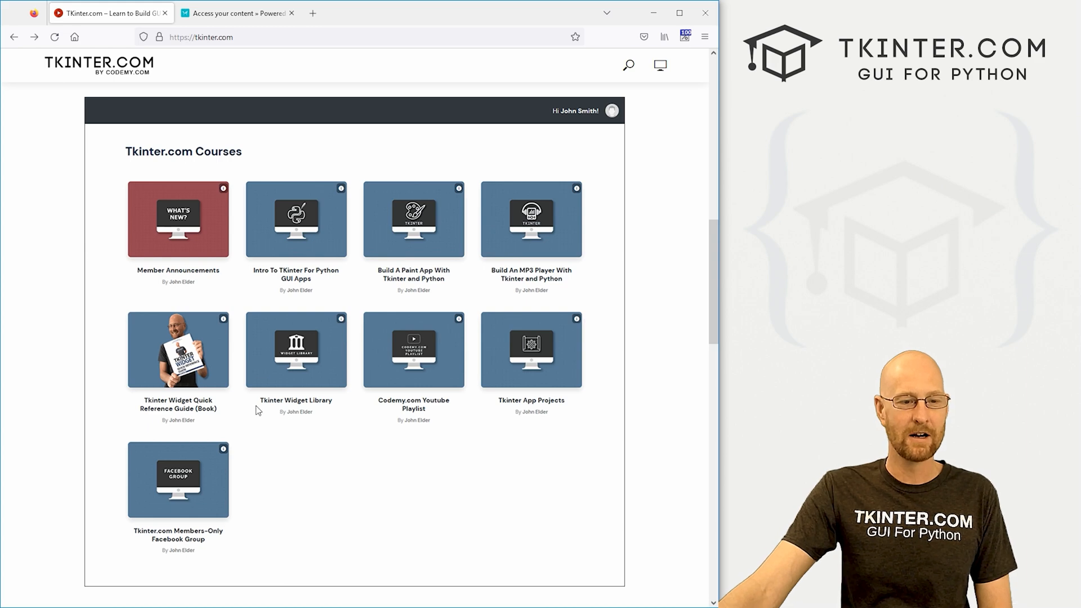
# - Scroll past the course list down to the $149 Join Today order form
pyautogui.scroll(-3)
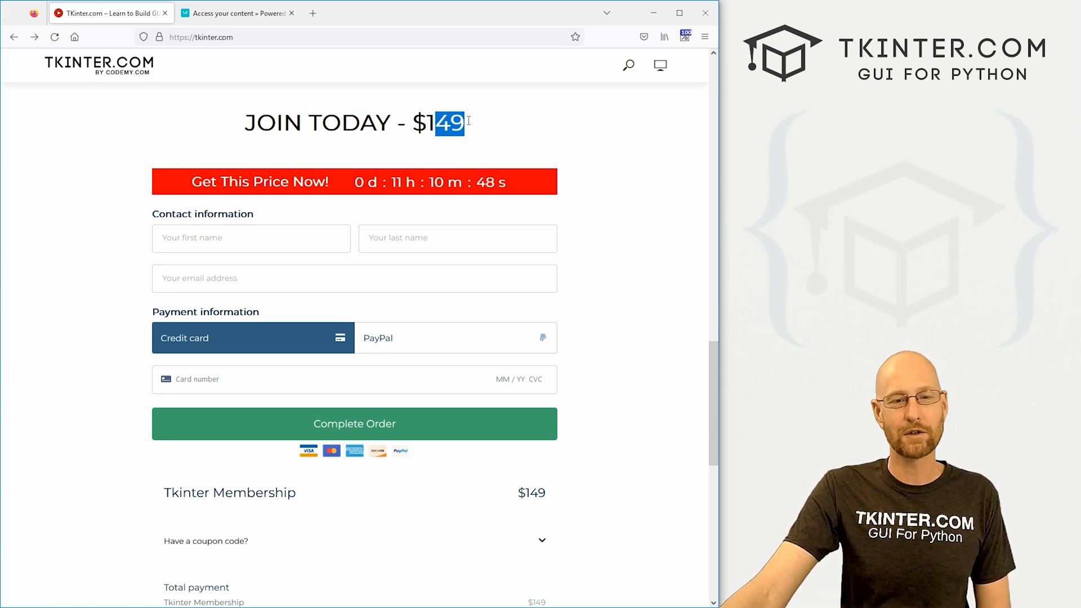
# - Enter coupon code CHATGPT on the Tkinter Membership order and apply it
pyautogui.scroll(-3)
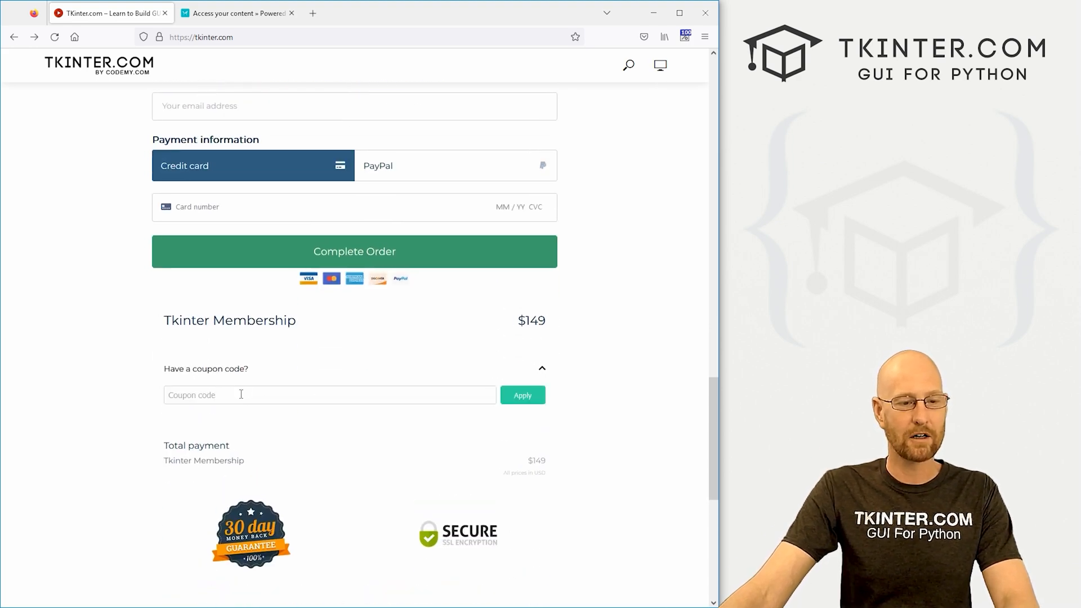
pyautogui.write('CHATGPT')
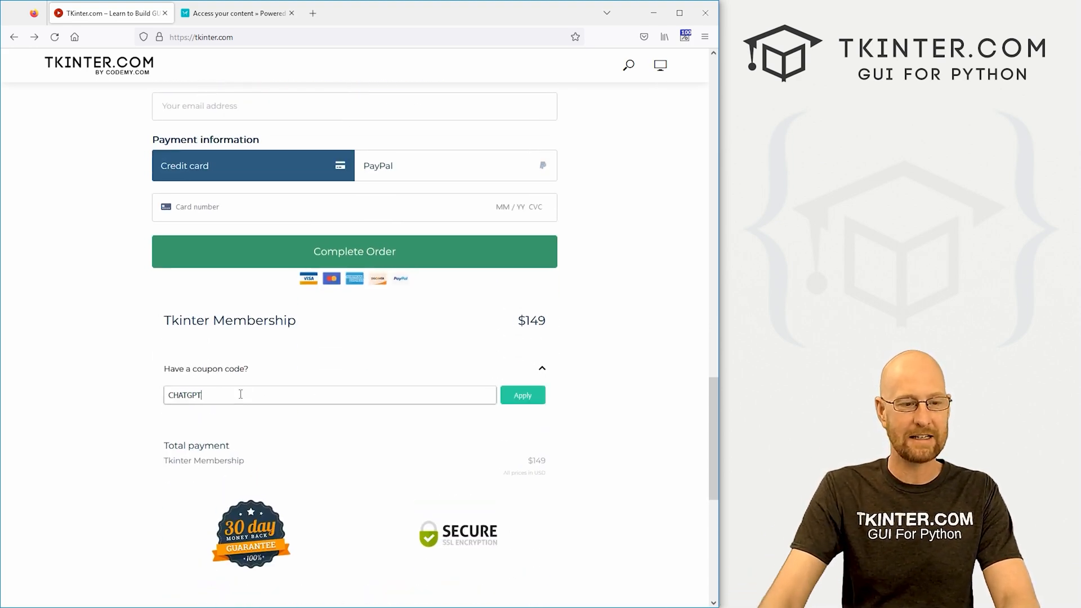
pyautogui.click(522, 395)
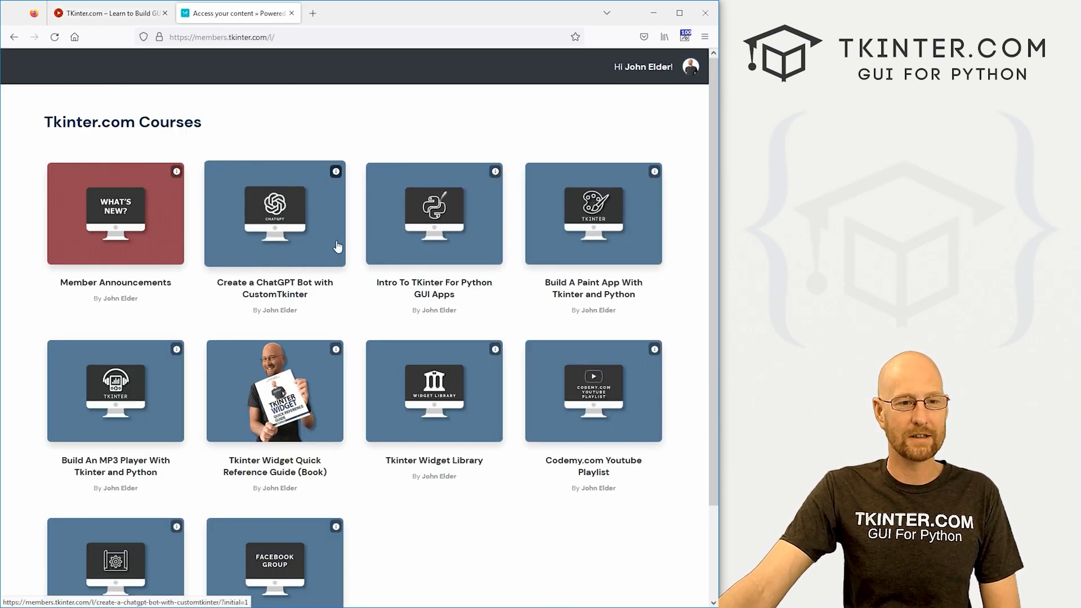
# - Preview the ChatGPT Bot course, return to the library, then open Tkinter Widget Library
pyautogui.scroll(-3)
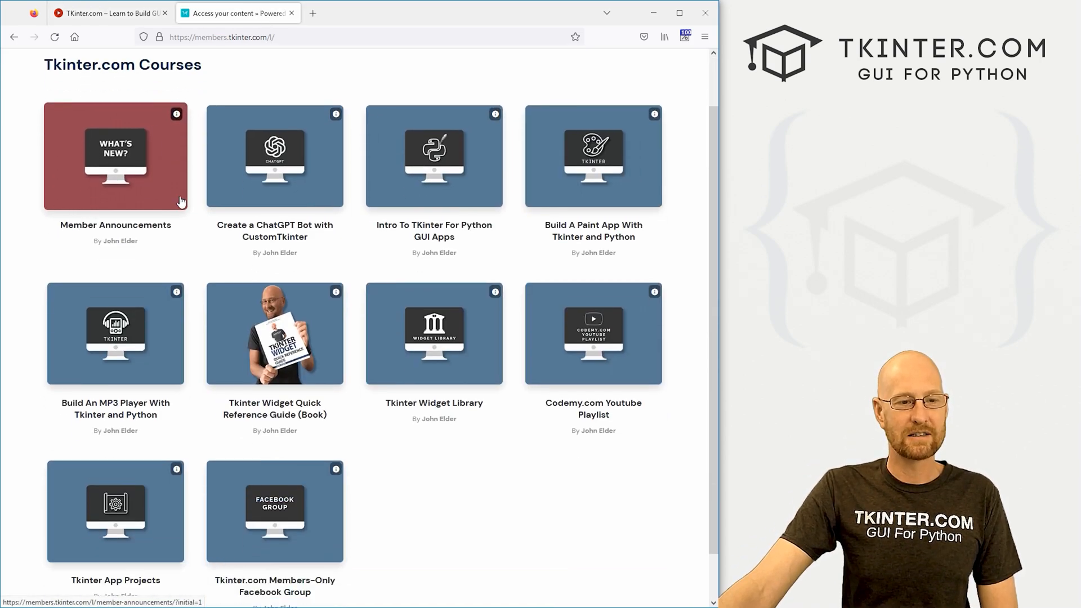
pyautogui.click(274, 156)
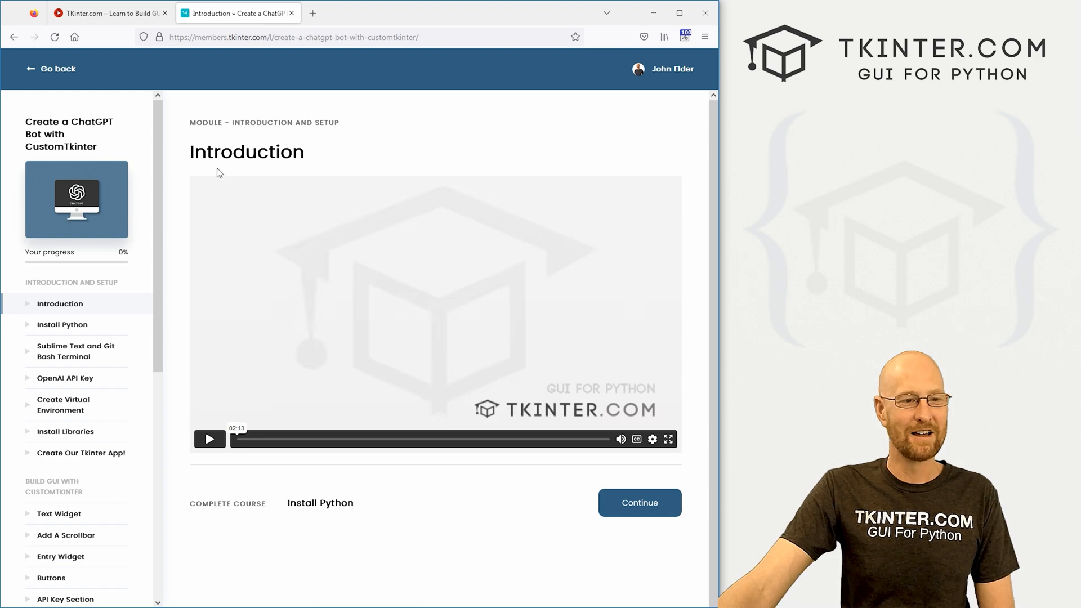
pyautogui.scroll(-3)
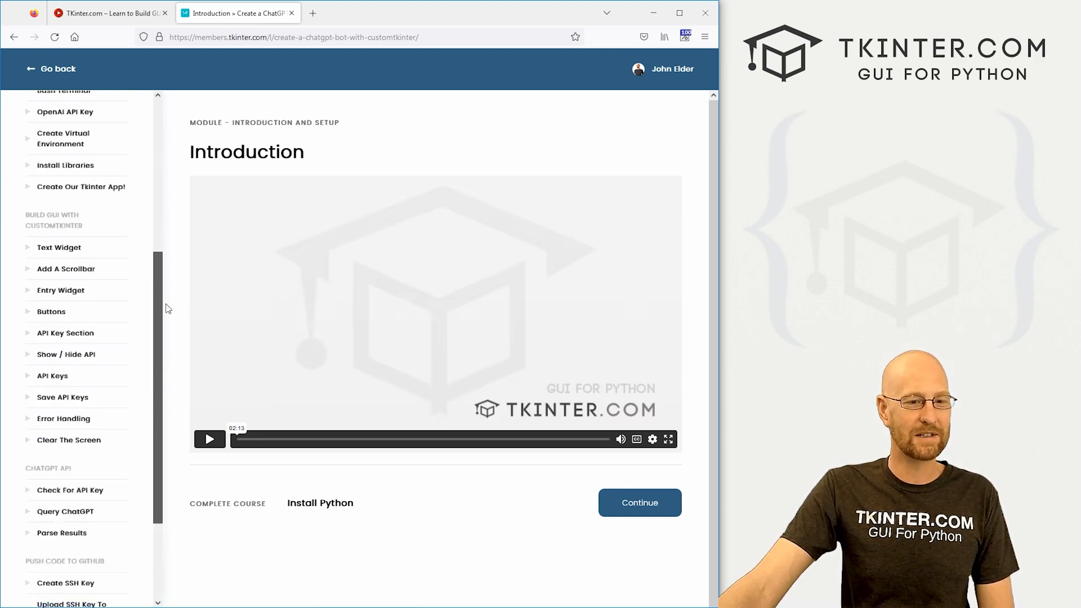
pyautogui.click(50, 69)
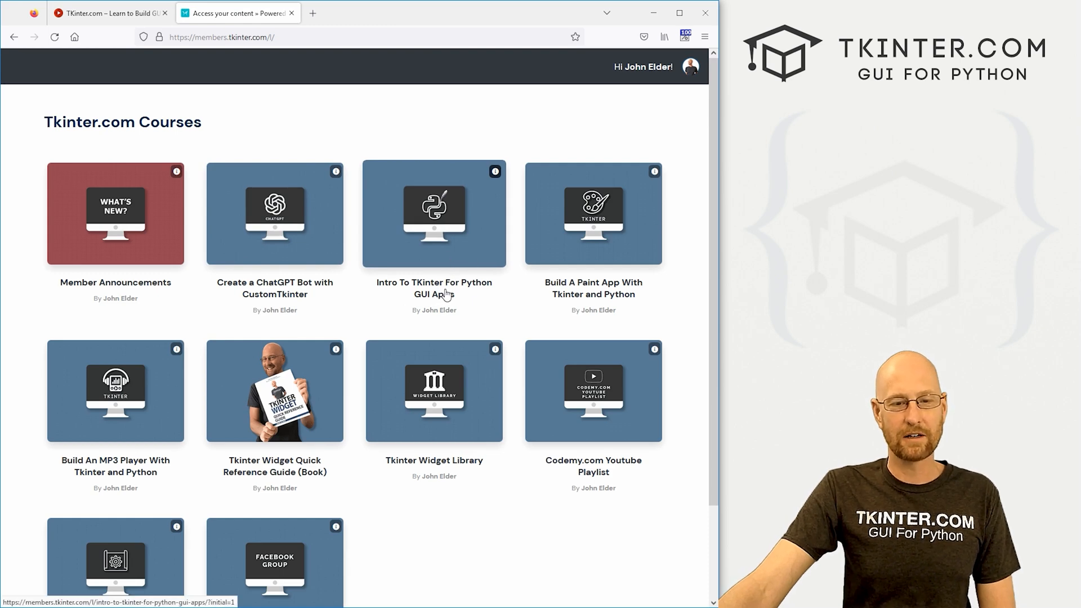
pyautogui.moveTo(457, 252)
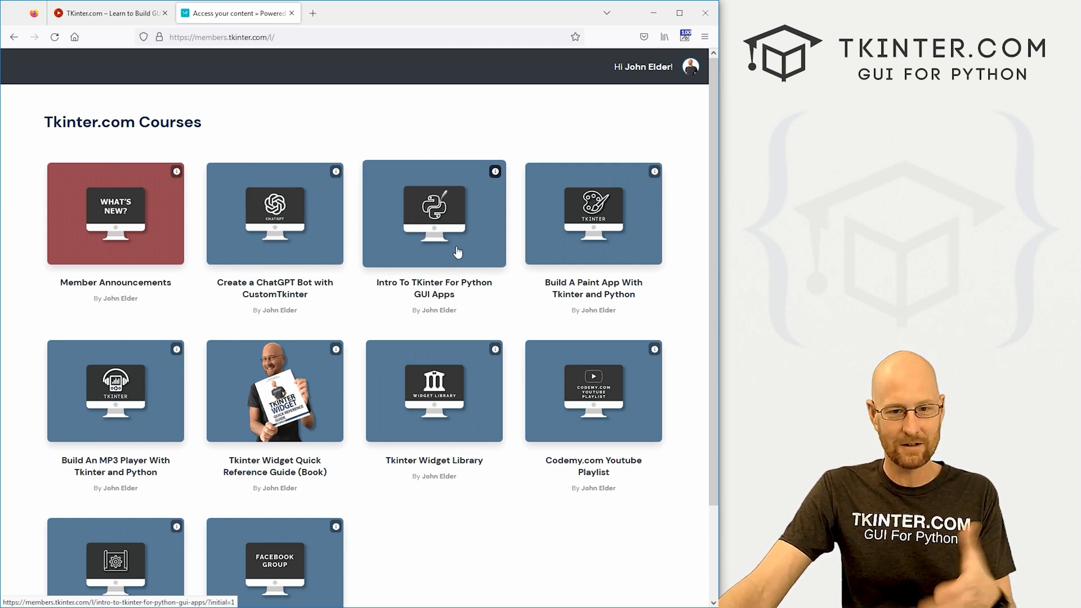
pyautogui.moveTo(584, 278)
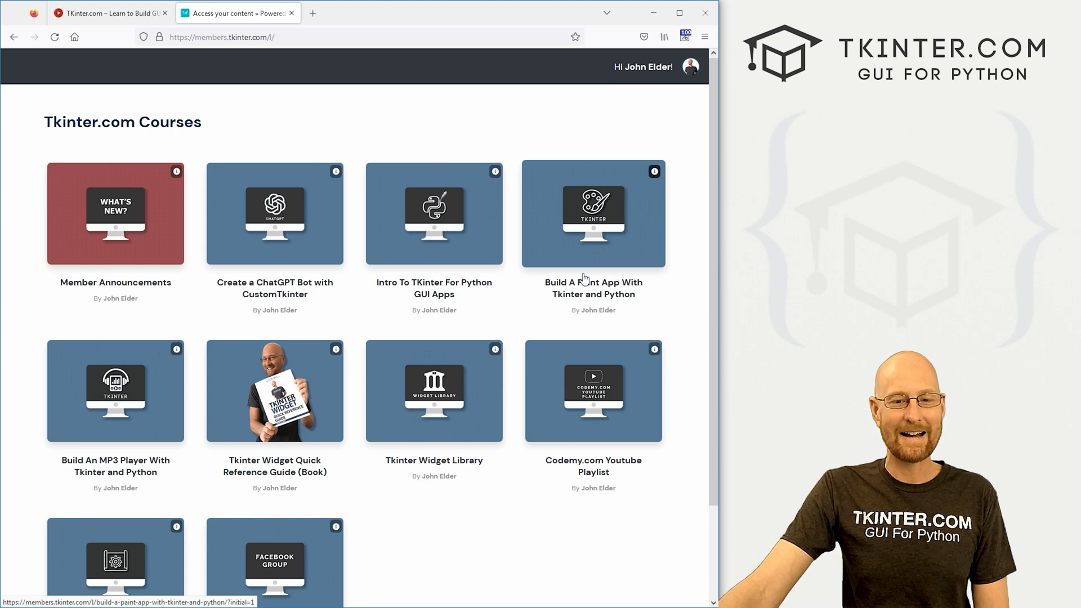
pyautogui.moveTo(570, 243)
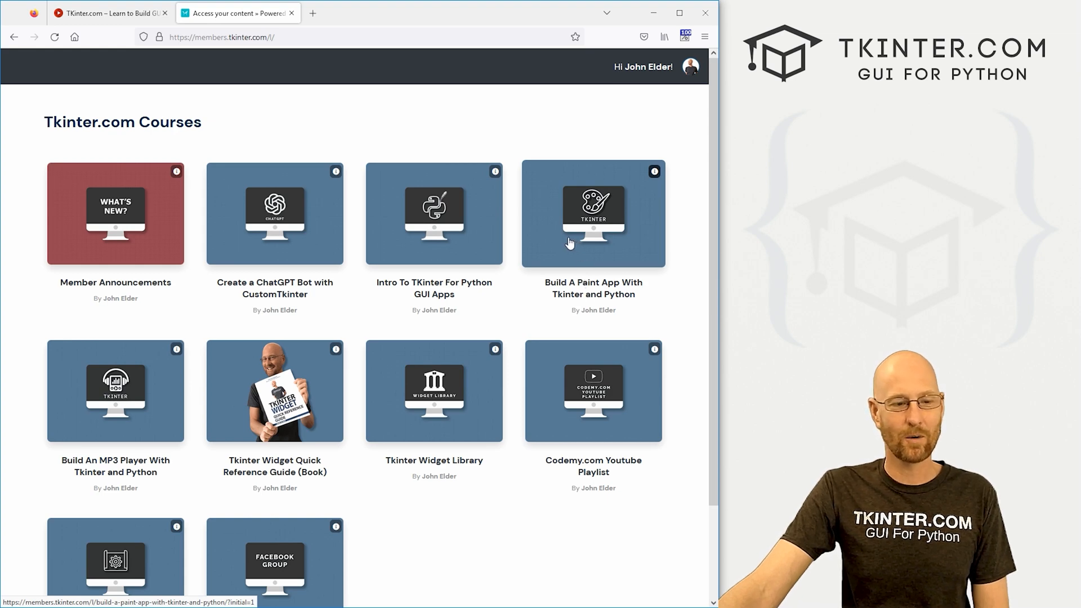
pyautogui.scroll(-3)
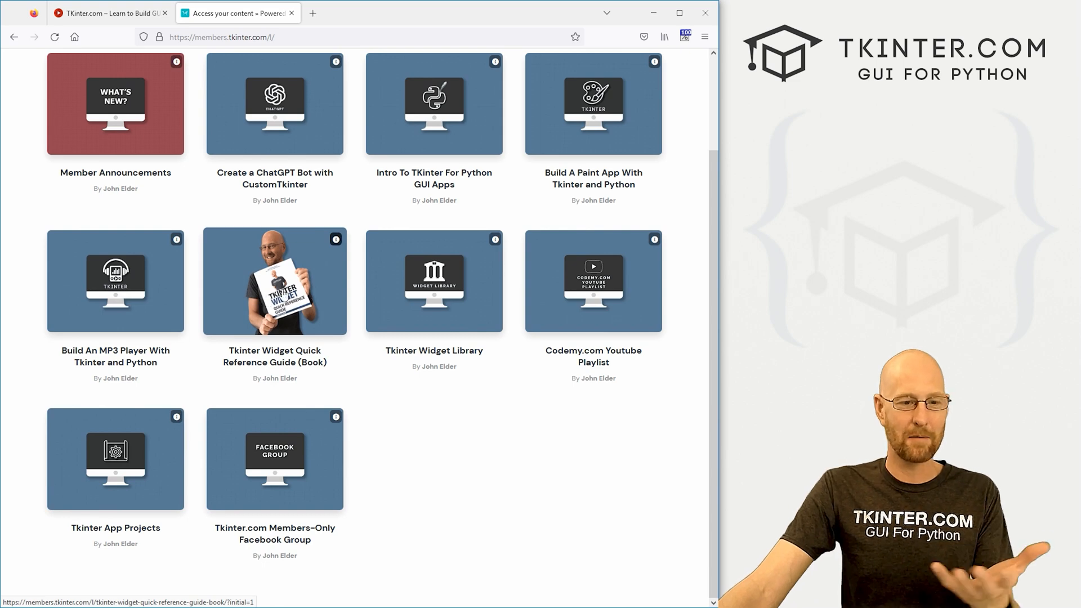
pyautogui.moveTo(411, 309)
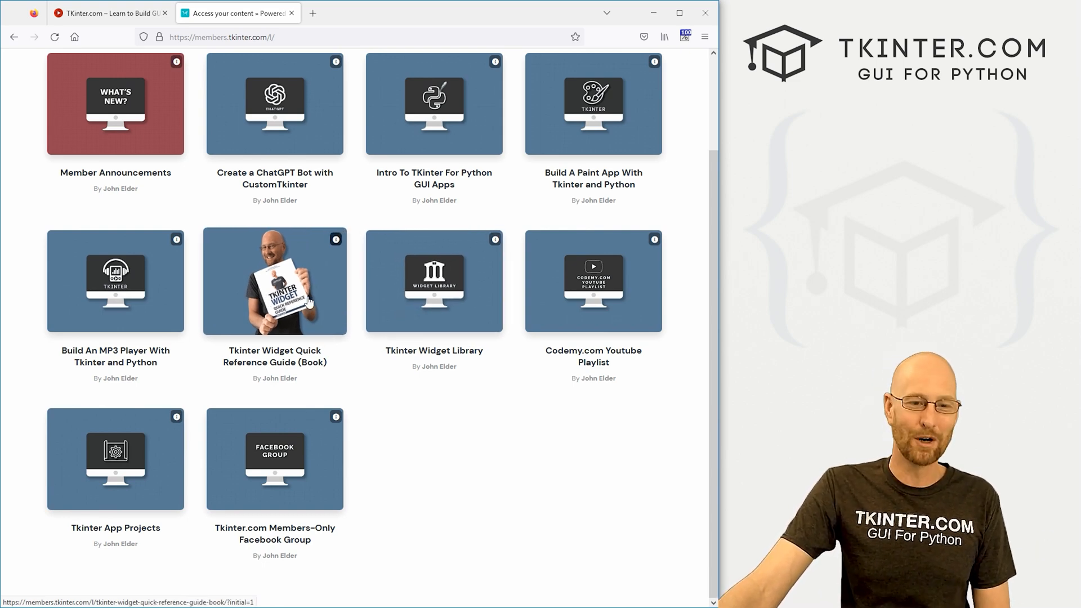
pyautogui.click(434, 281)
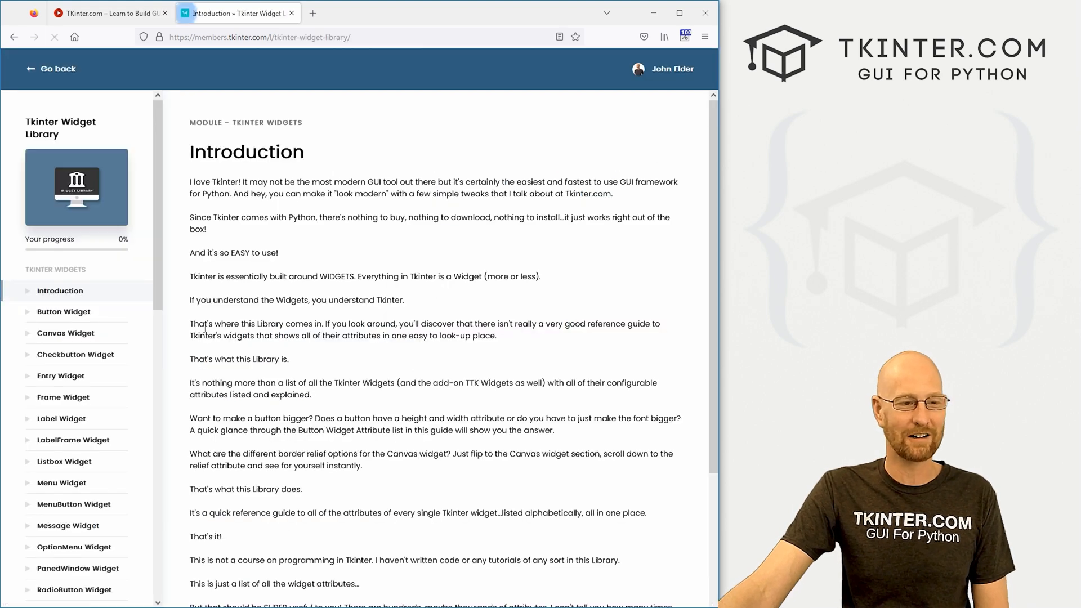
# - Browse the Message Widget lesson, then go back to the members' course library
pyautogui.scroll(-3)
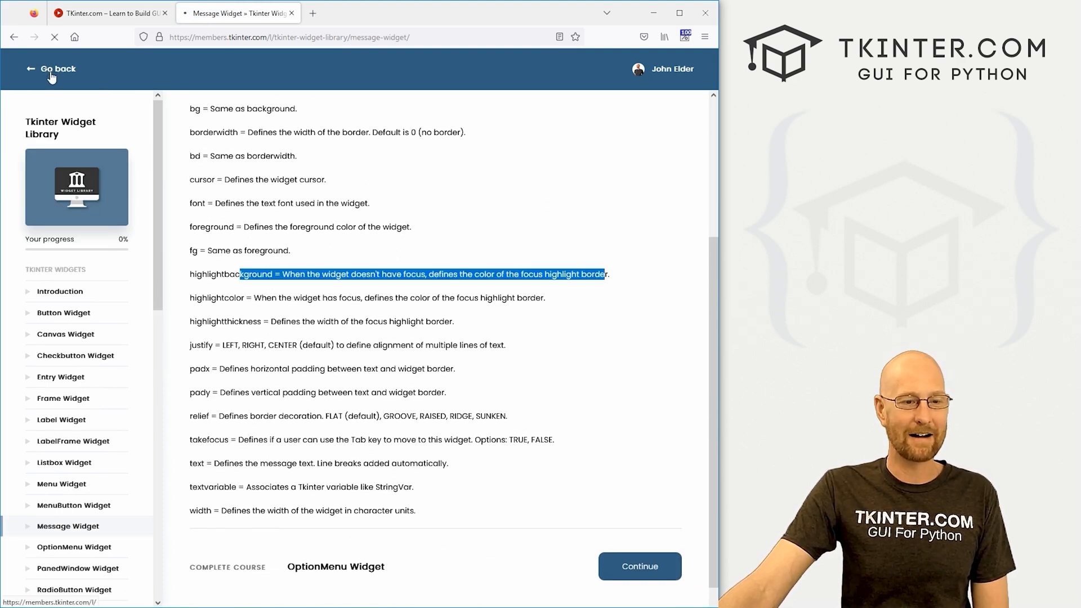
pyautogui.click(50, 68)
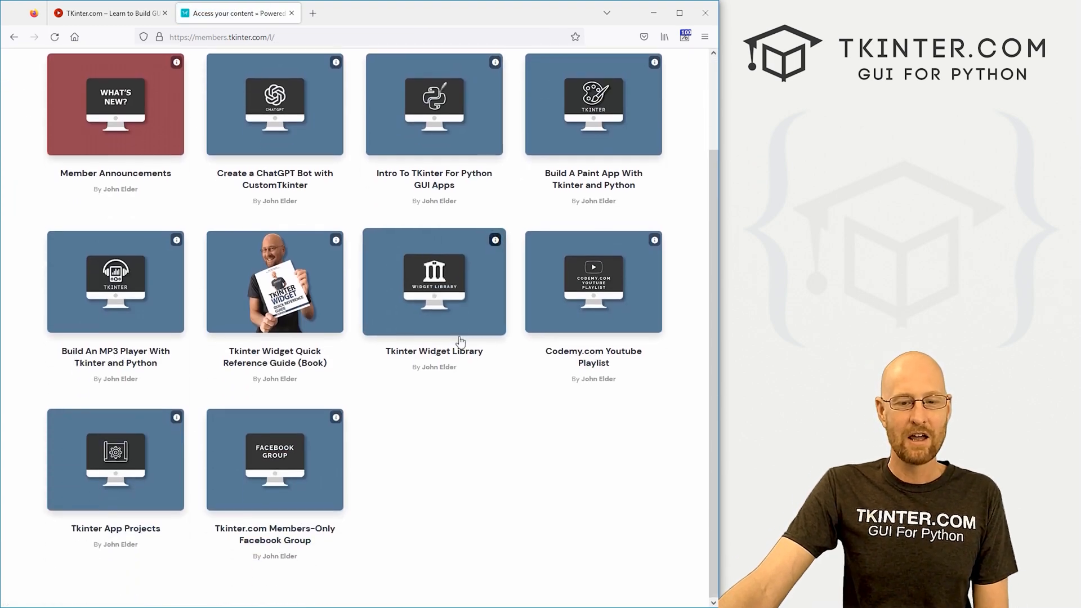
pyautogui.moveTo(624, 324)
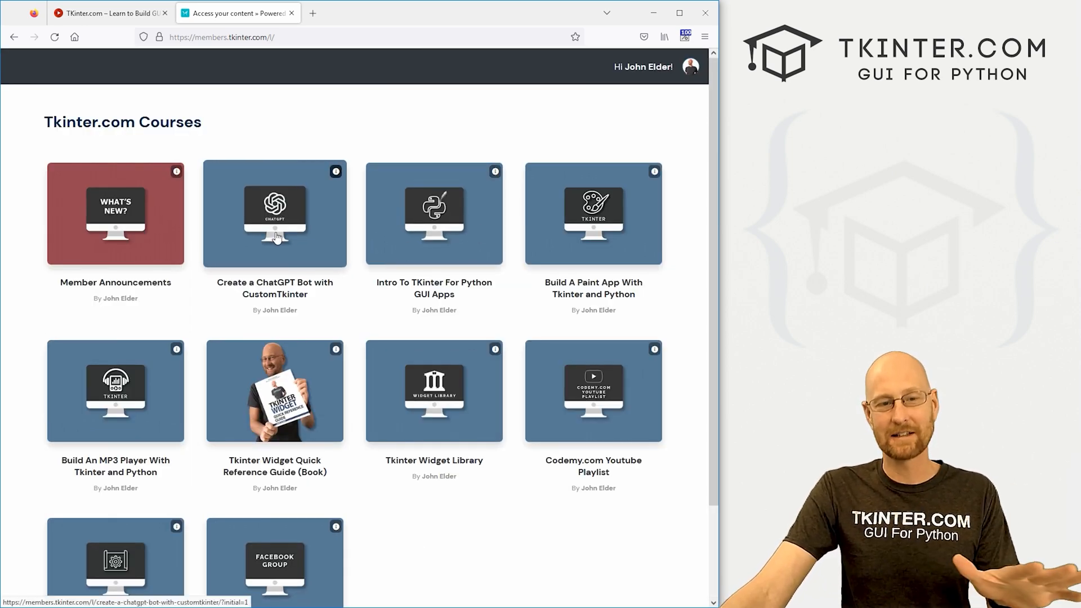
pyautogui.moveTo(364, 147)
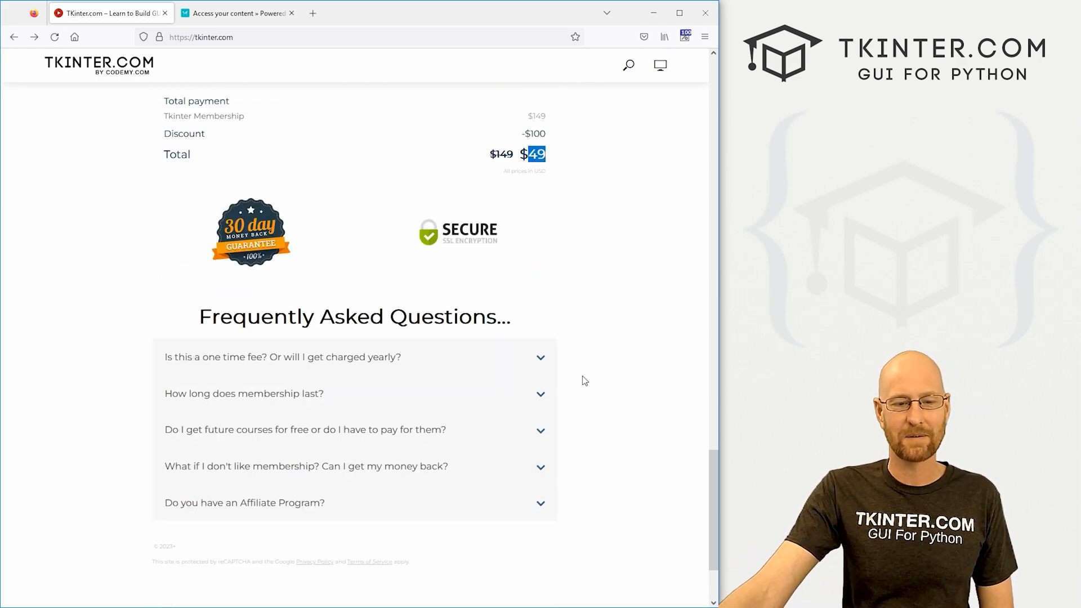
# - Scroll back up to the homepage promo video after viewing the $49 total
pyautogui.scroll(3)
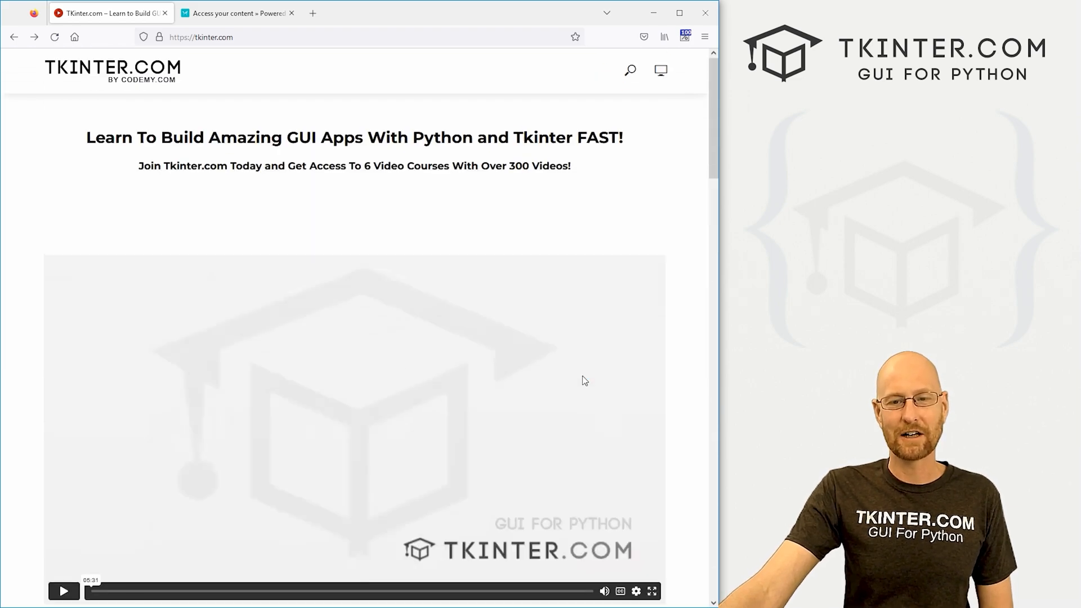